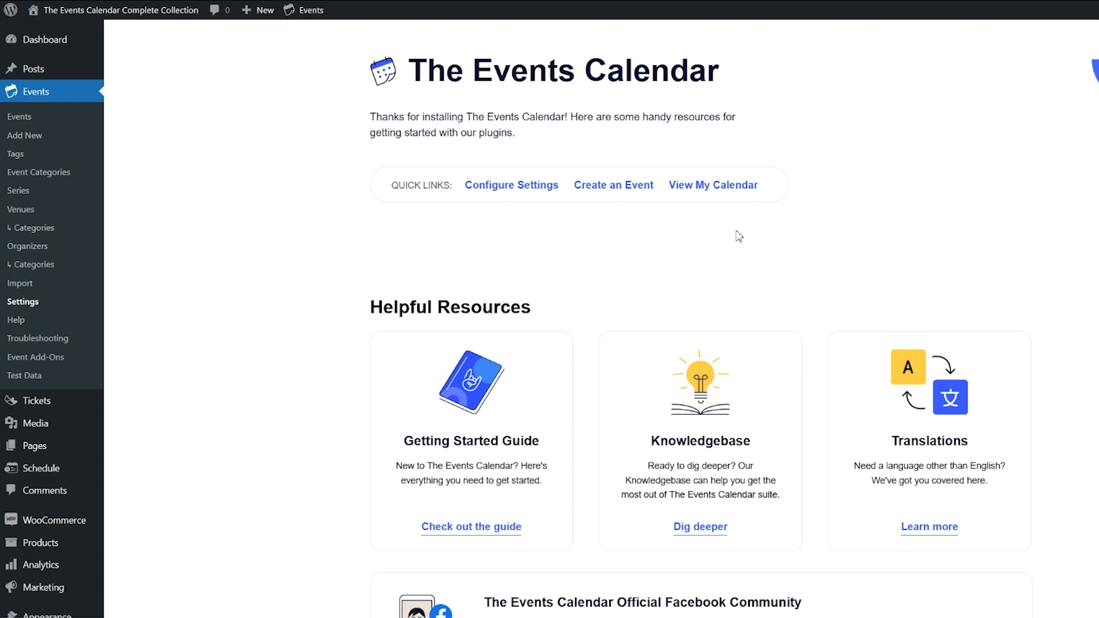
{"action": "mouse_move", "coordinate": [790, 275]}
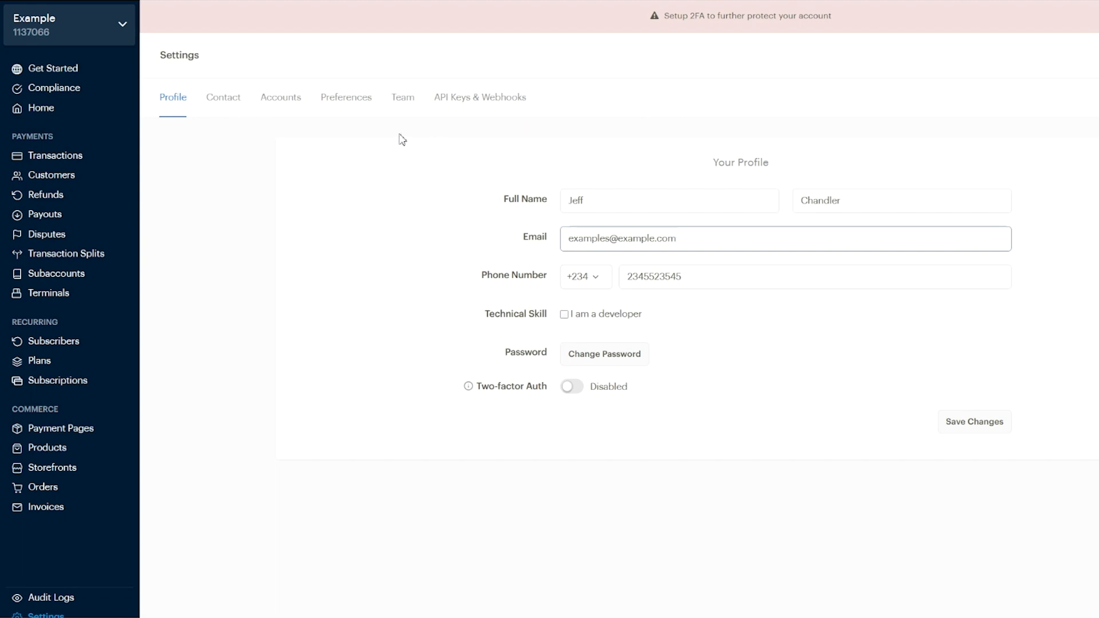
{"action": "mouse_move", "coordinate": [654, 298]}
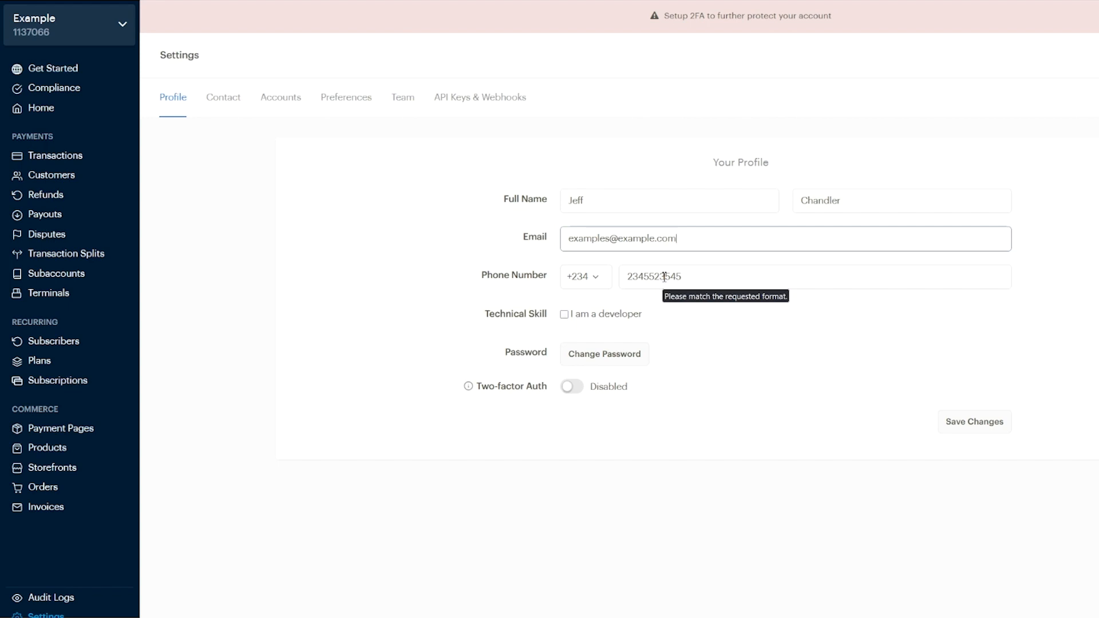
{"action": "mouse_move", "coordinate": [480, 97]}
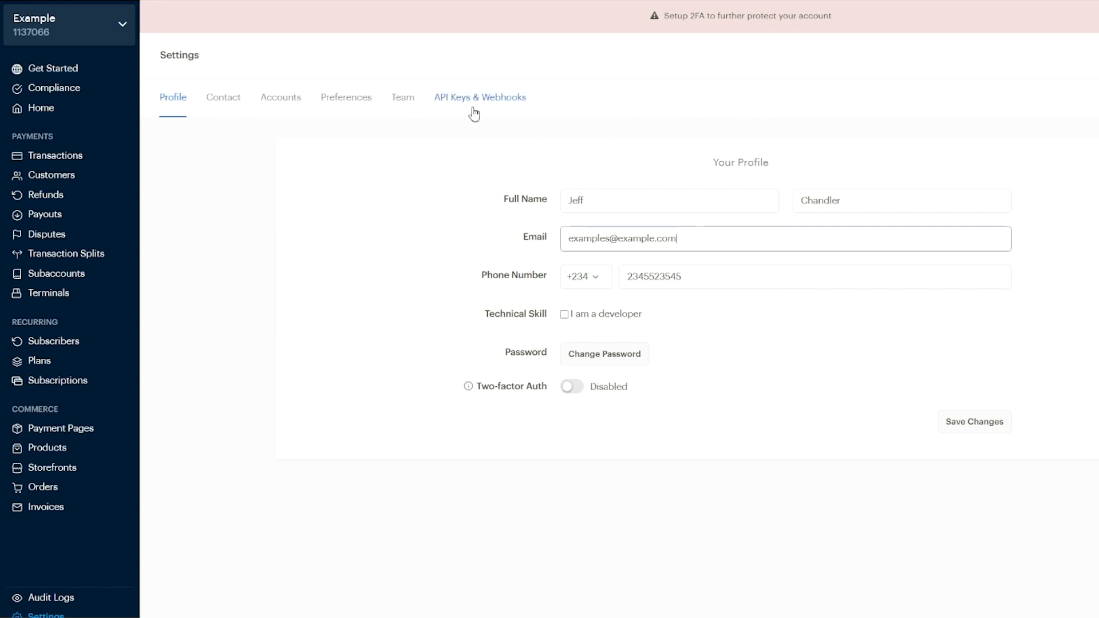
Step: View the Paystack test-mode API keys and webhooks settings
{"action": "left_click", "coordinate": [480, 97]}
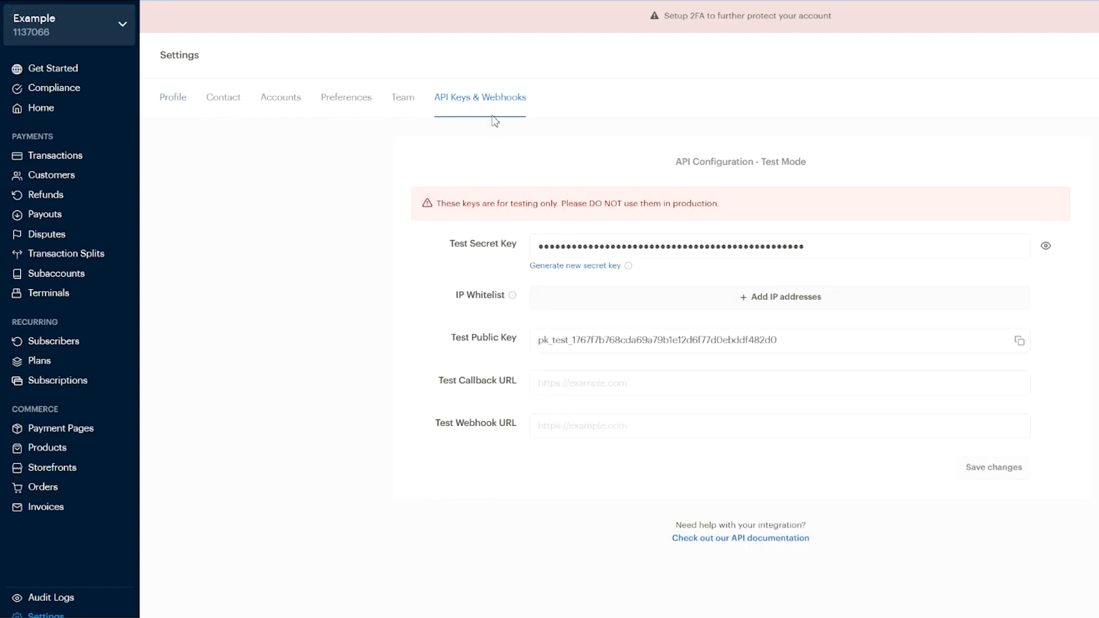
{"action": "left_click", "coordinate": [1045, 246]}
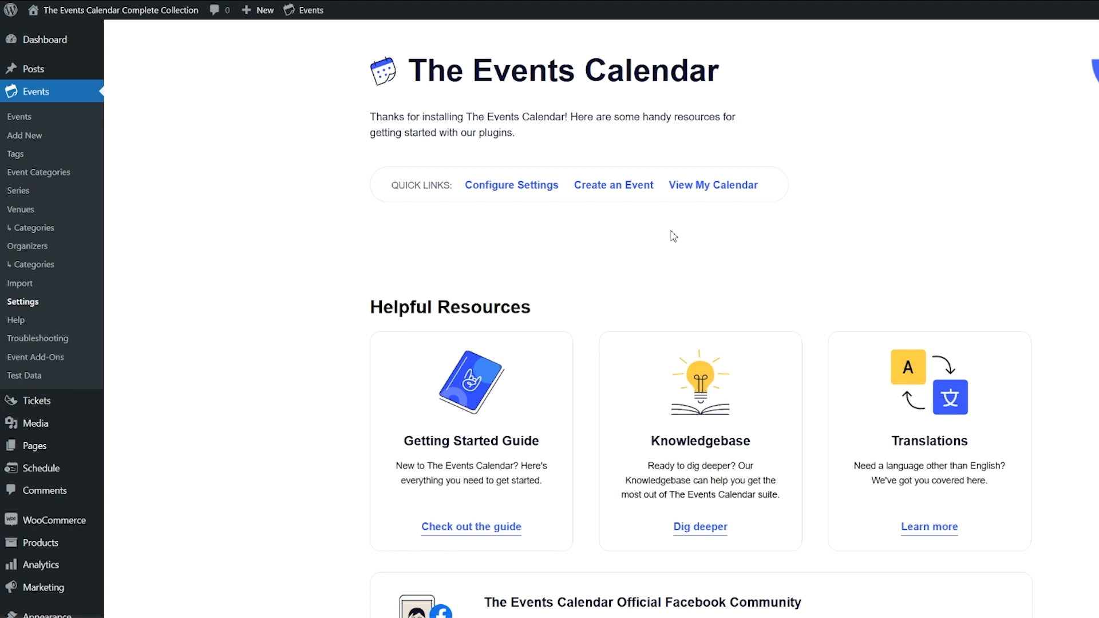
{"action": "mouse_move", "coordinate": [690, 225]}
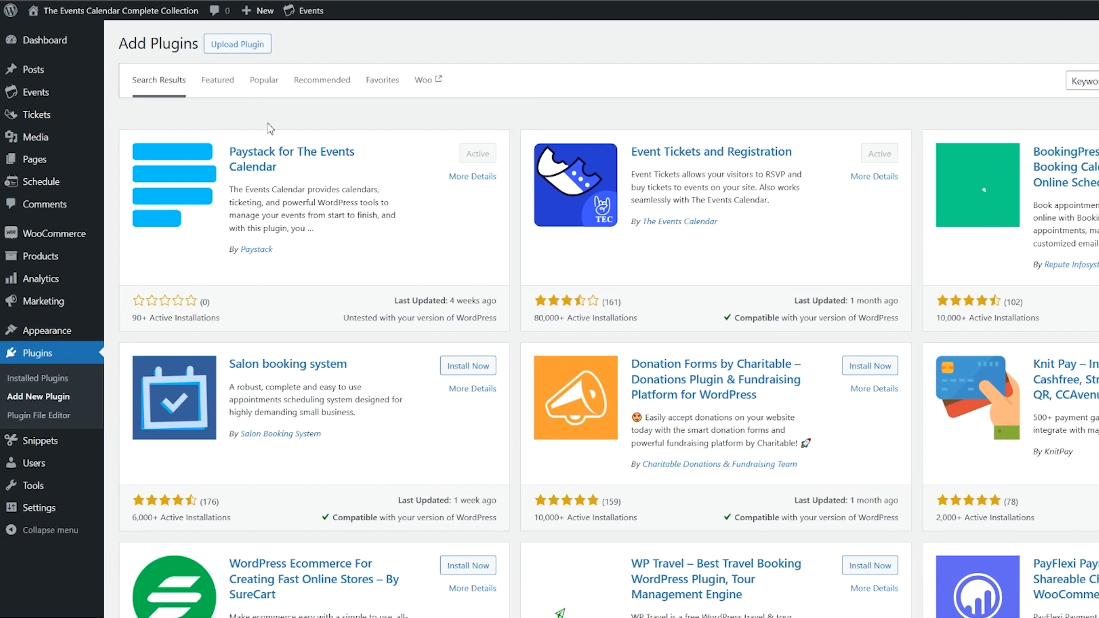
Step: Enable and save Tickets Commerce under Tickets > Settings > Payments, revealing Payment Gateways
{"action": "left_click", "coordinate": [37, 114]}
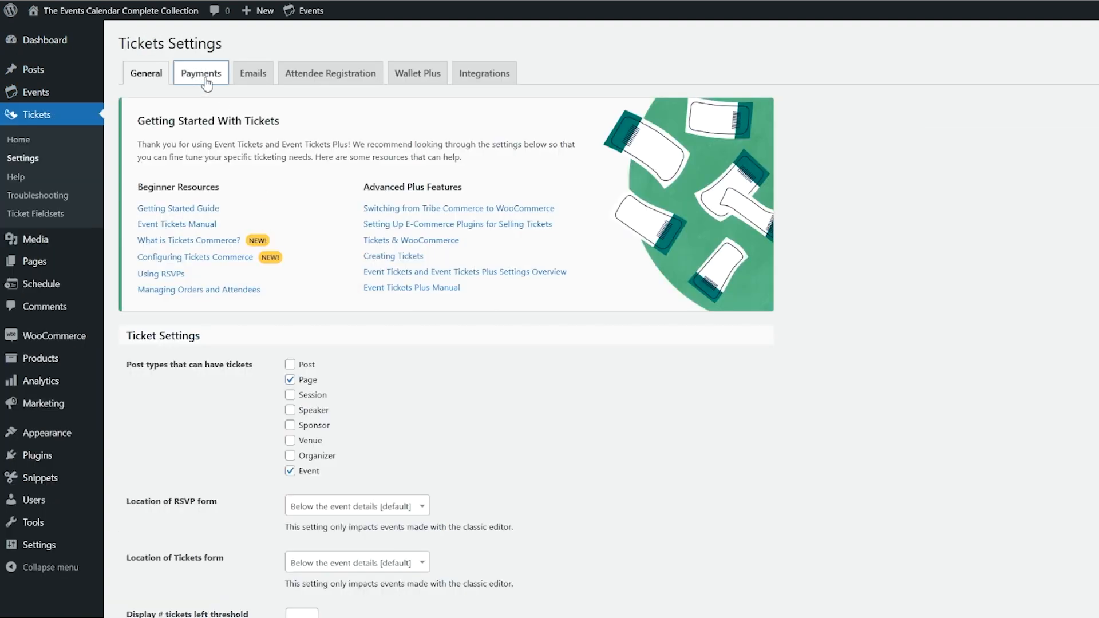
{"action": "left_click", "coordinate": [200, 73]}
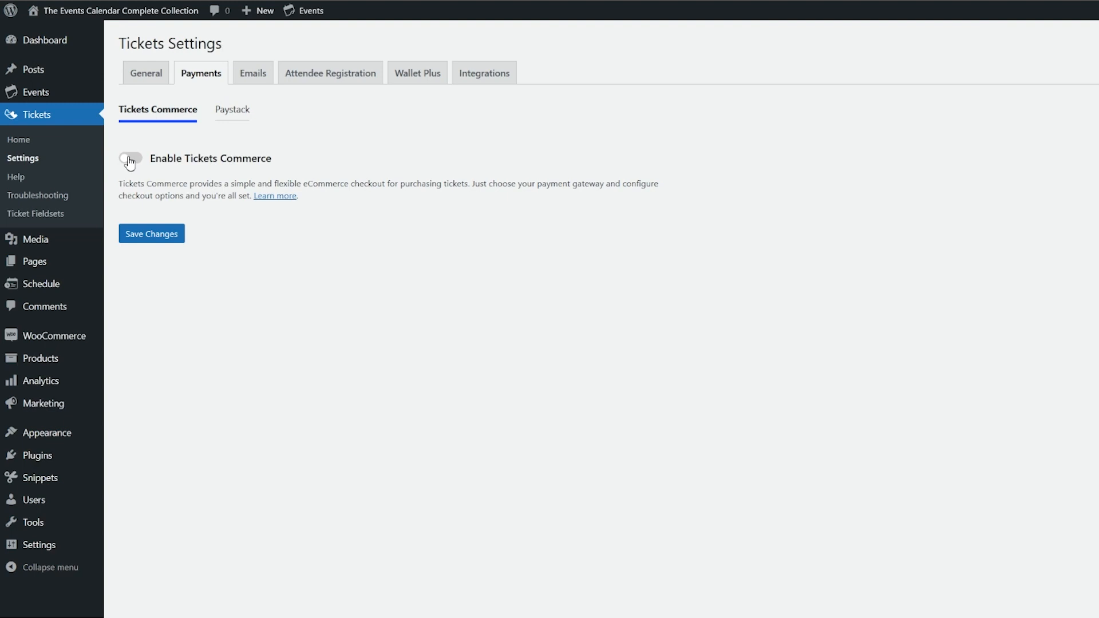
{"action": "left_click", "coordinate": [129, 158]}
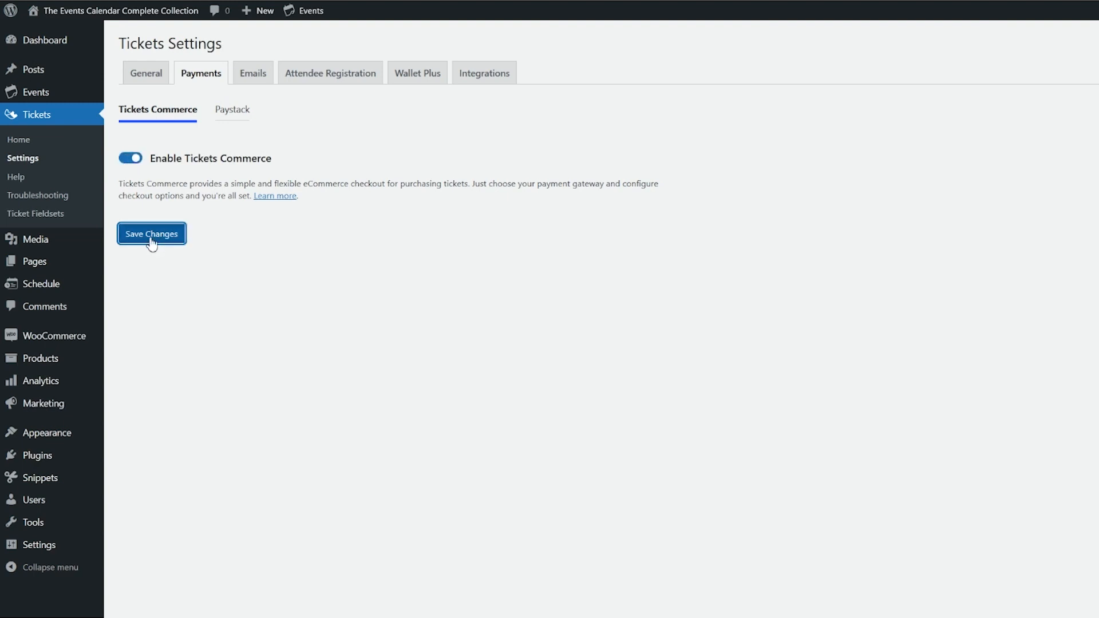
{"action": "left_click", "coordinate": [151, 234]}
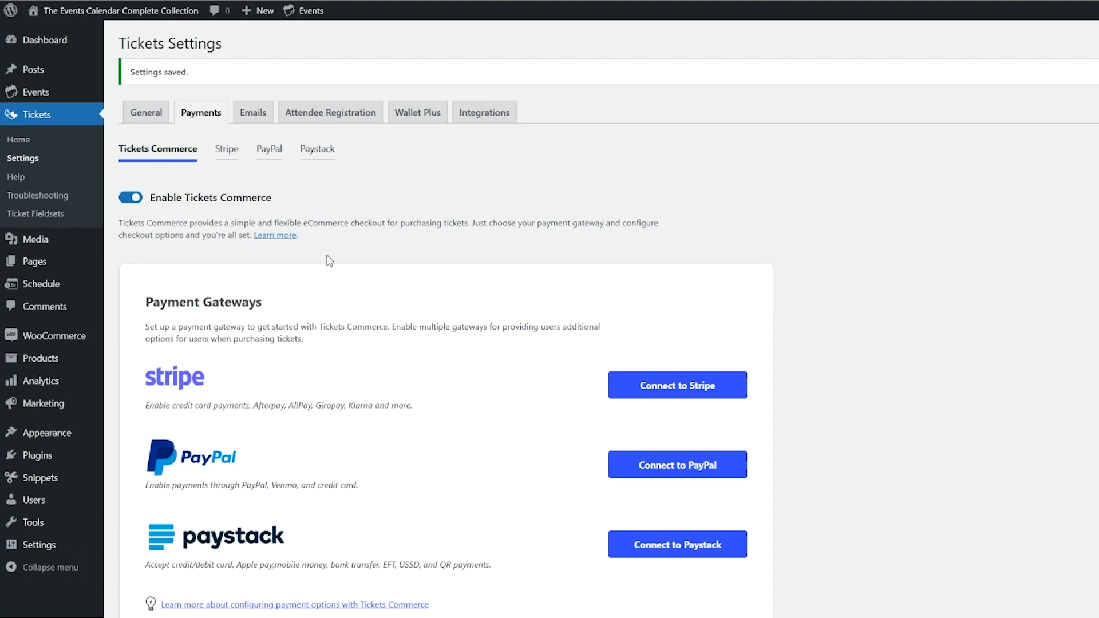
{"action": "scroll", "scroll_direction": "down", "scroll_amount": 3}
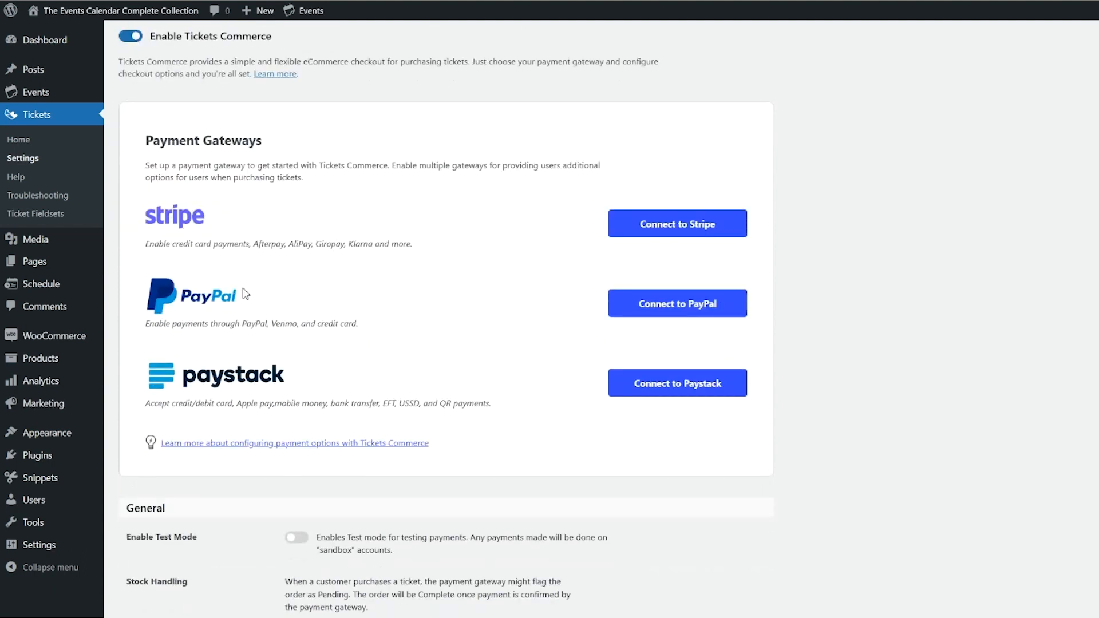
{"action": "mouse_move", "coordinate": [353, 284]}
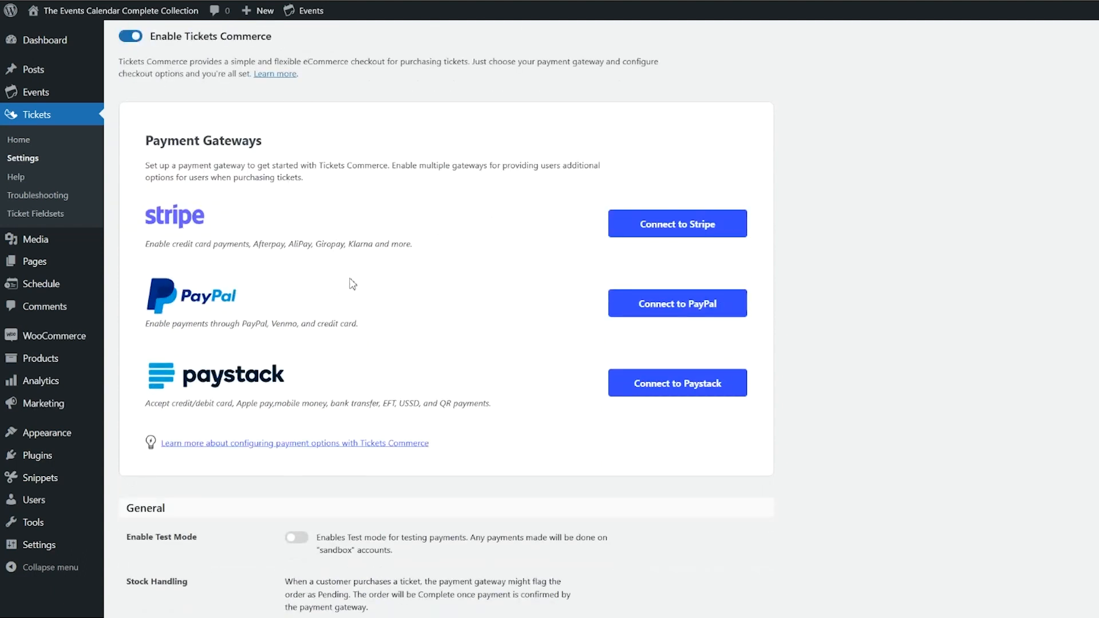
{"action": "mouse_move", "coordinate": [210, 381]}
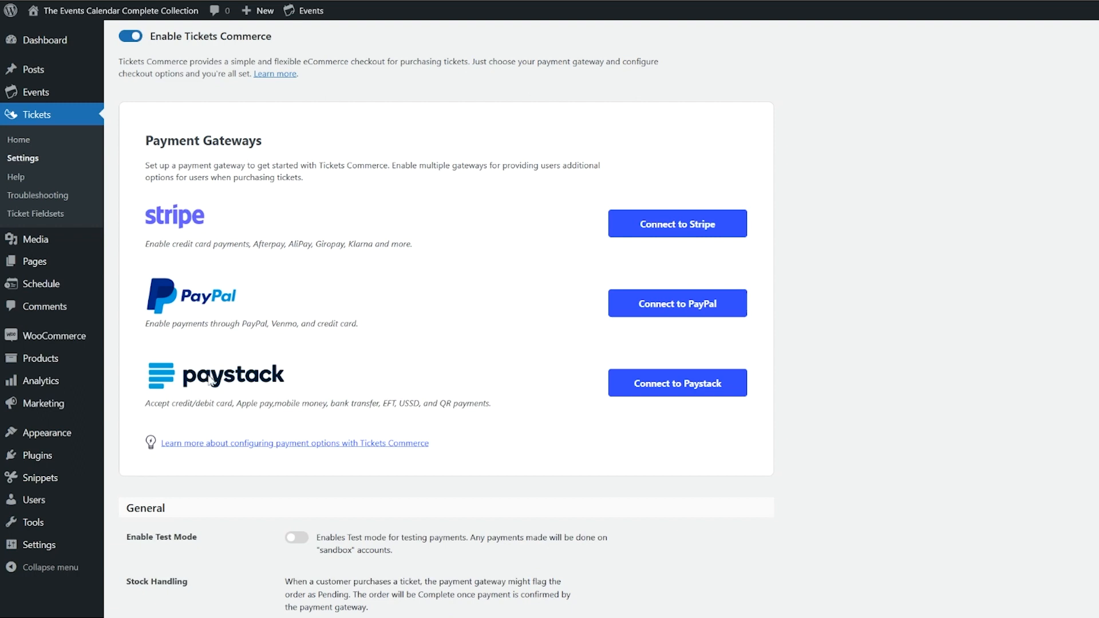
{"action": "mouse_move", "coordinate": [261, 387]}
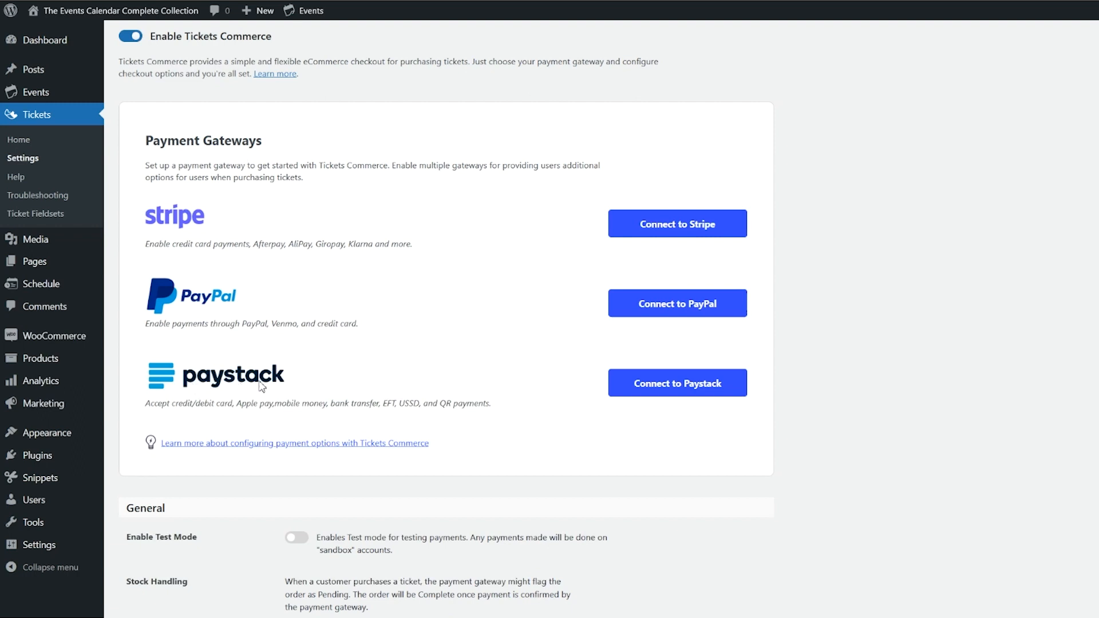
{"action": "mouse_move", "coordinate": [677, 383]}
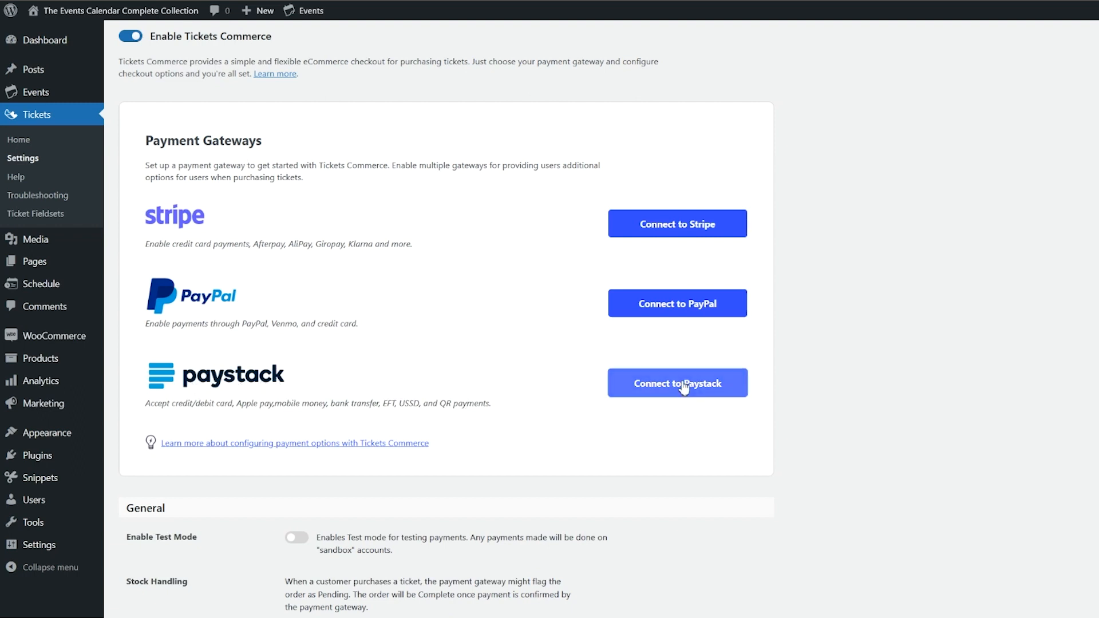
Step: Start connecting Paystack and copy its full Test Secret Key
{"action": "left_click", "coordinate": [676, 383]}
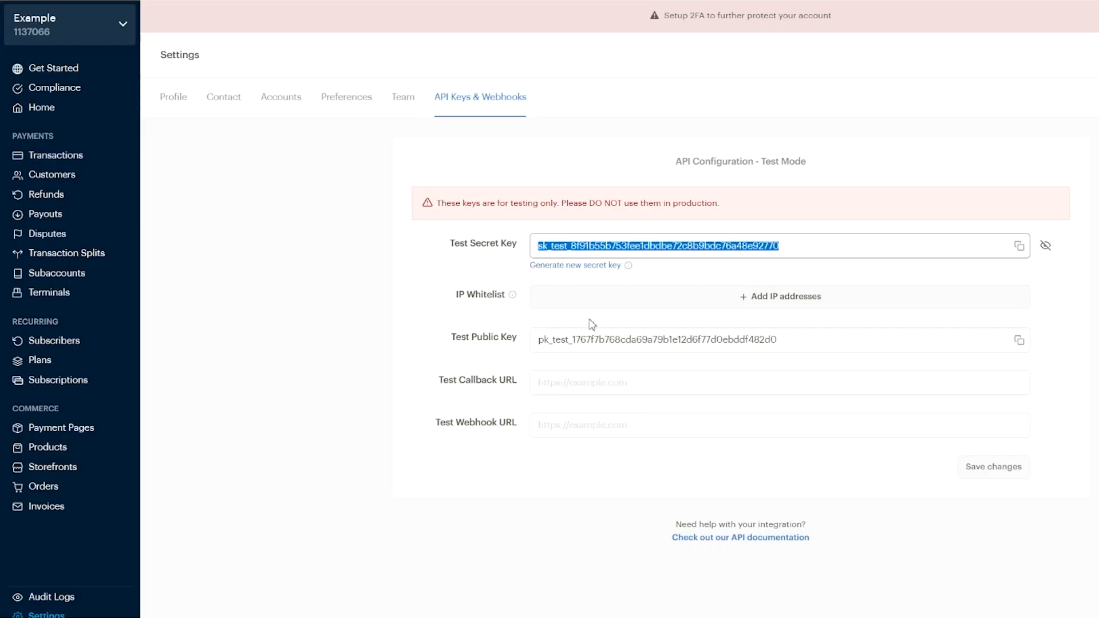
{"action": "triple_click", "coordinate": [657, 340]}
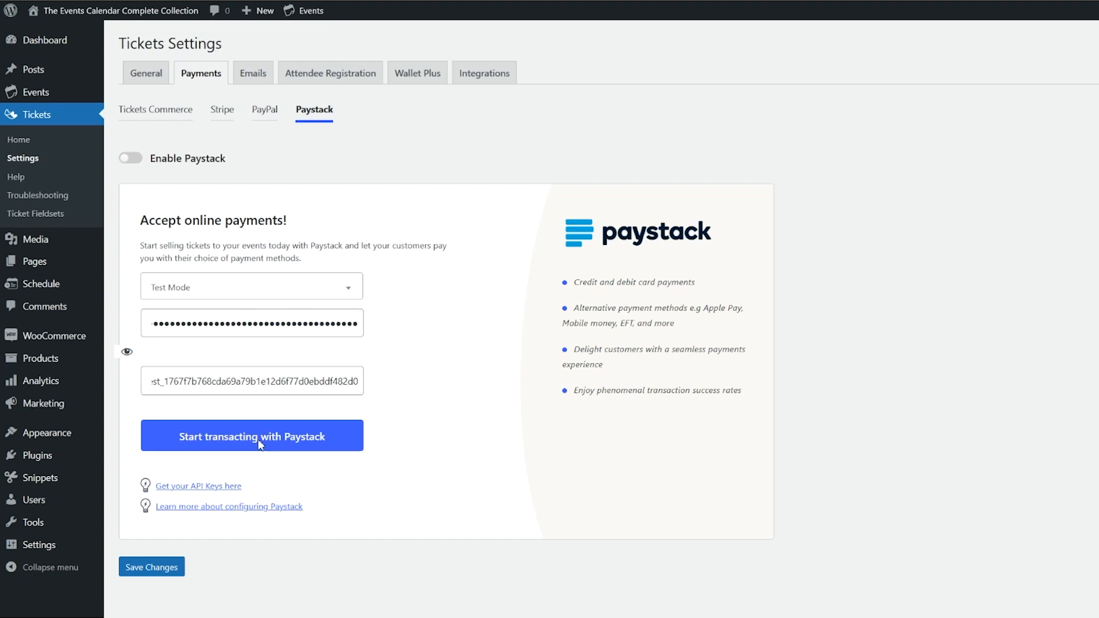
Step: Save the Paystack test keys, enable Paystack, and return to Tickets Commerce settings
{"action": "left_click", "coordinate": [251, 435]}
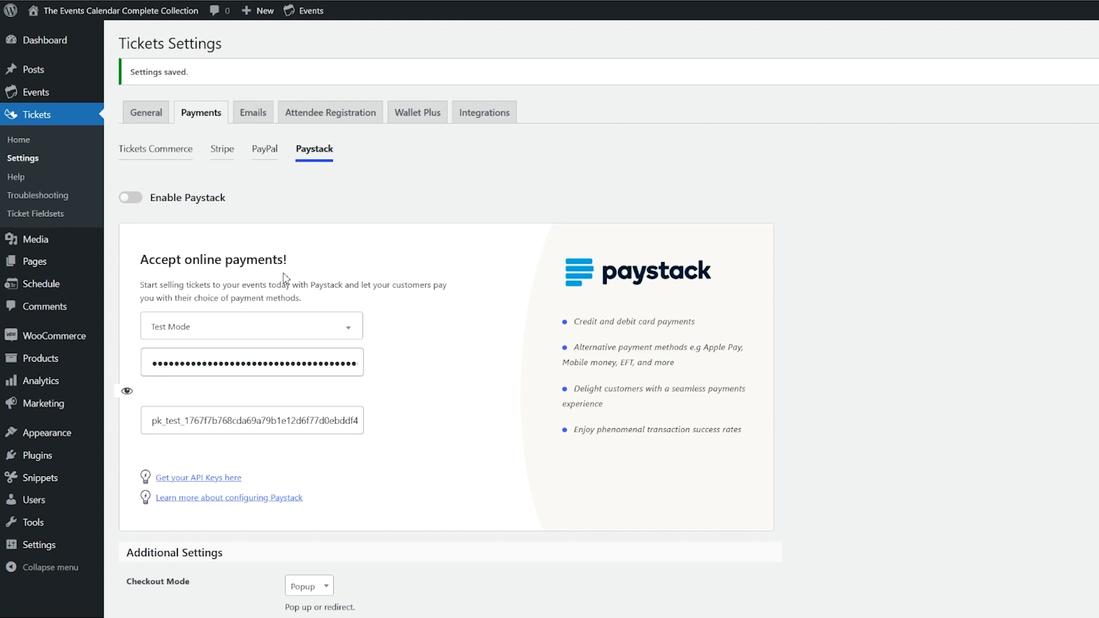
{"action": "mouse_move", "coordinate": [268, 274]}
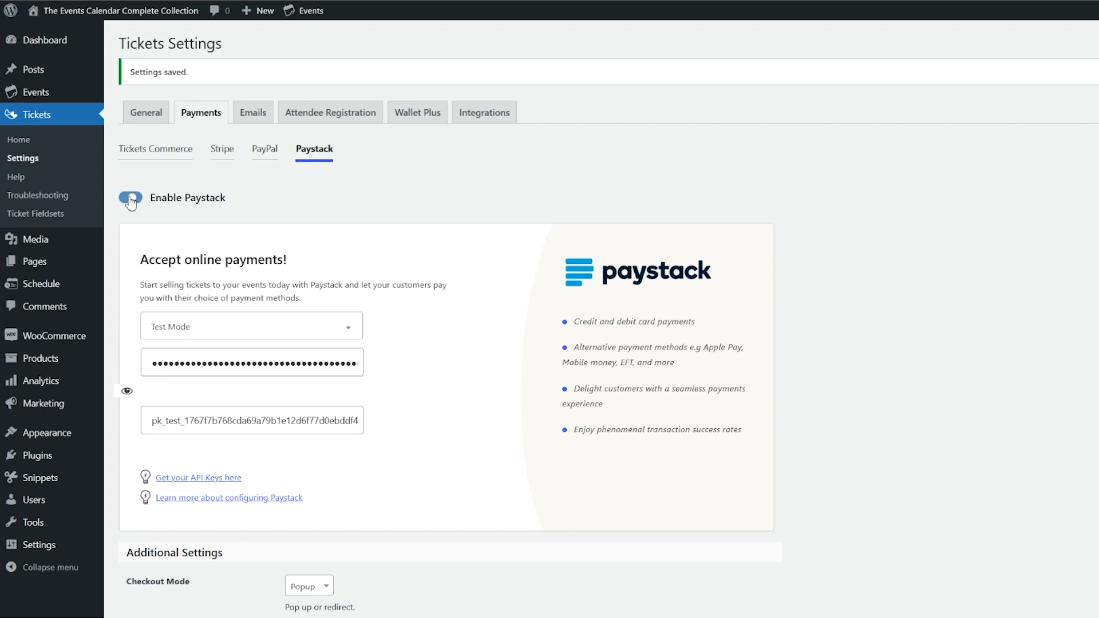
{"action": "left_click", "coordinate": [130, 197]}
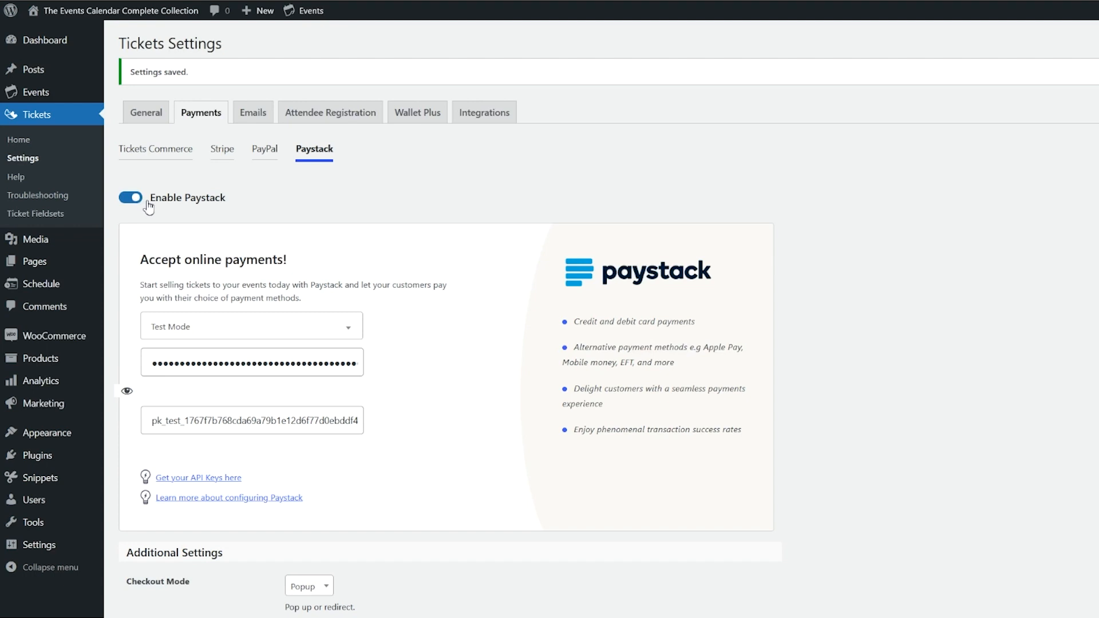
{"action": "mouse_move", "coordinate": [219, 209]}
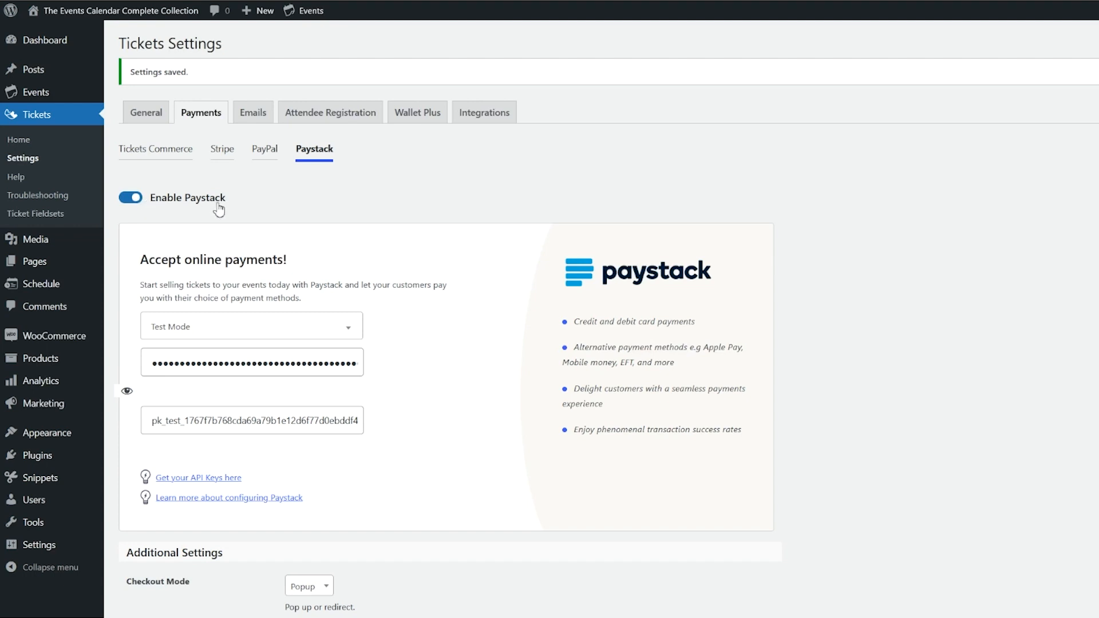
{"action": "left_click", "coordinate": [155, 149]}
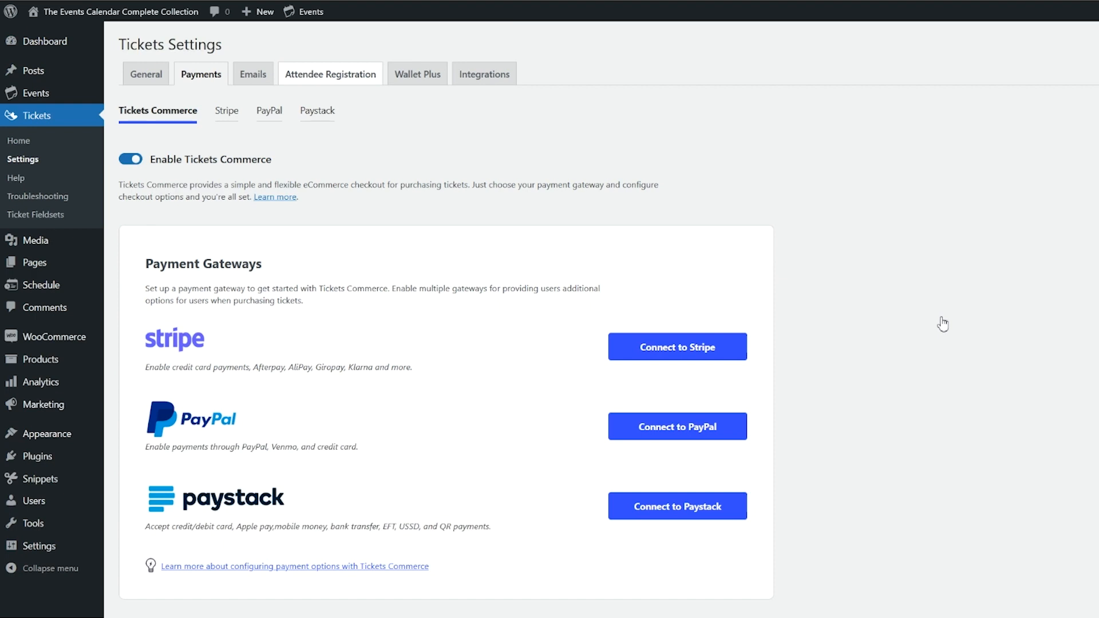
{"action": "mouse_move", "coordinate": [953, 320]}
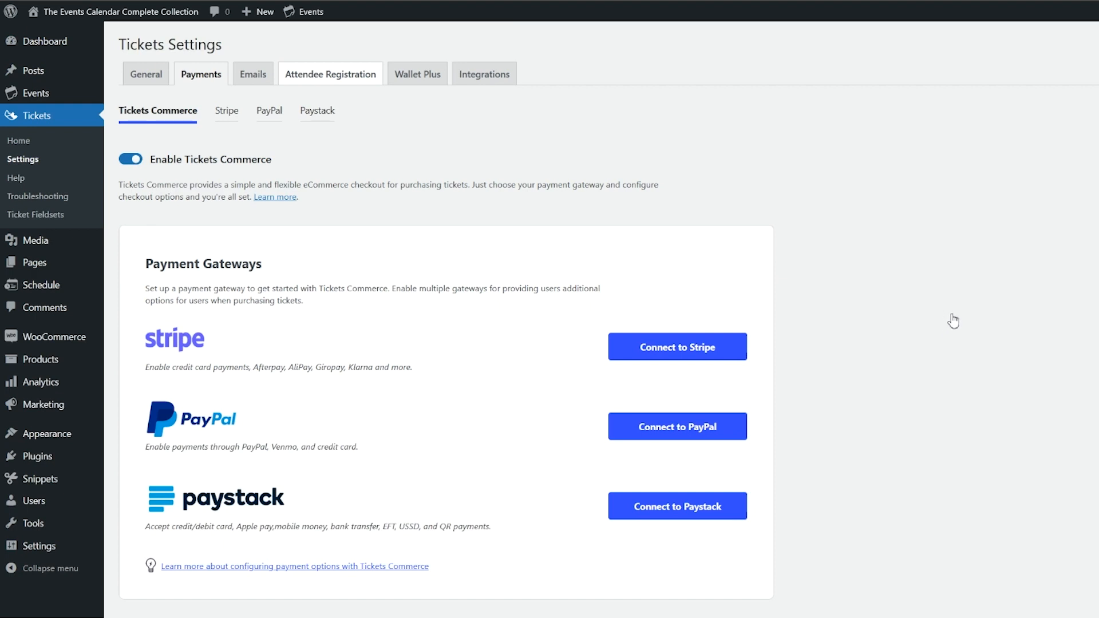
{"action": "mouse_move", "coordinate": [487, 268]}
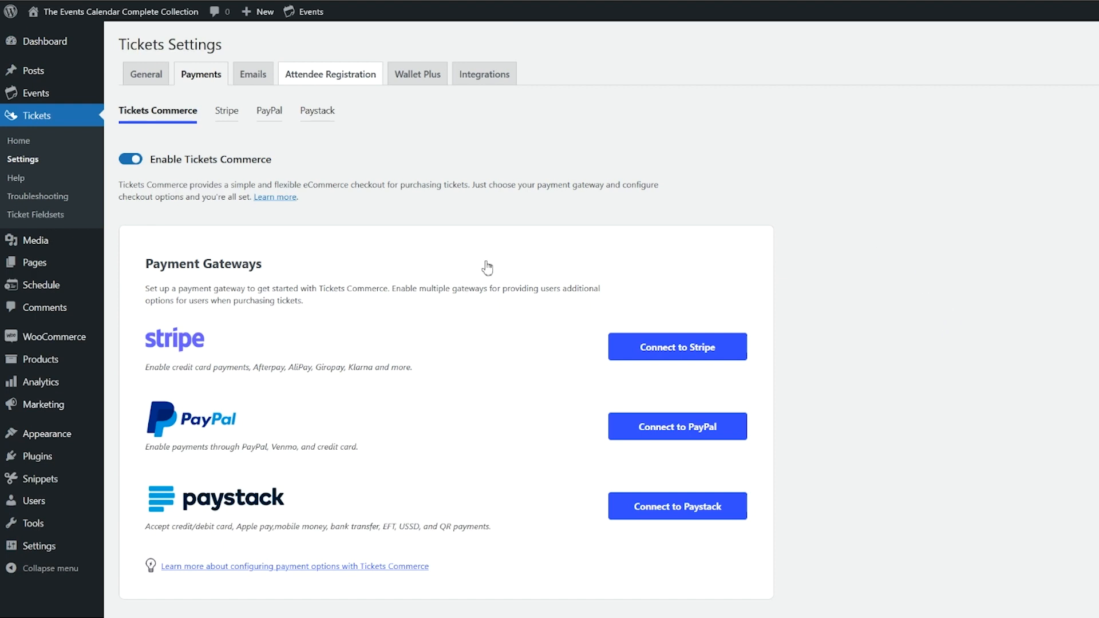
{"action": "mouse_move", "coordinate": [53, 128]}
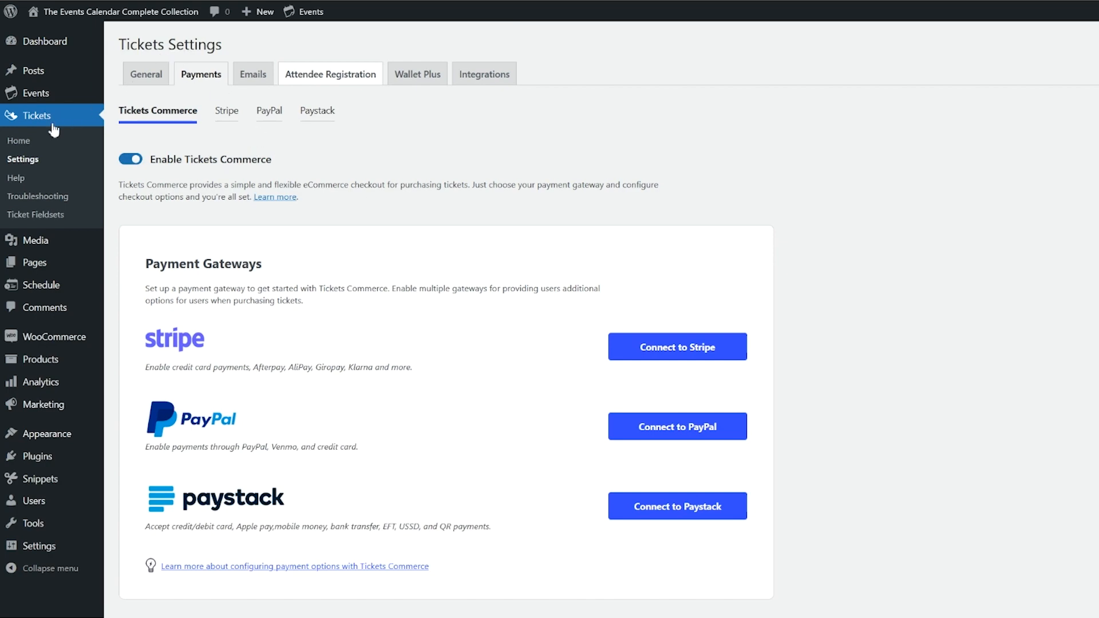
{"action": "mouse_move", "coordinate": [263, 197]}
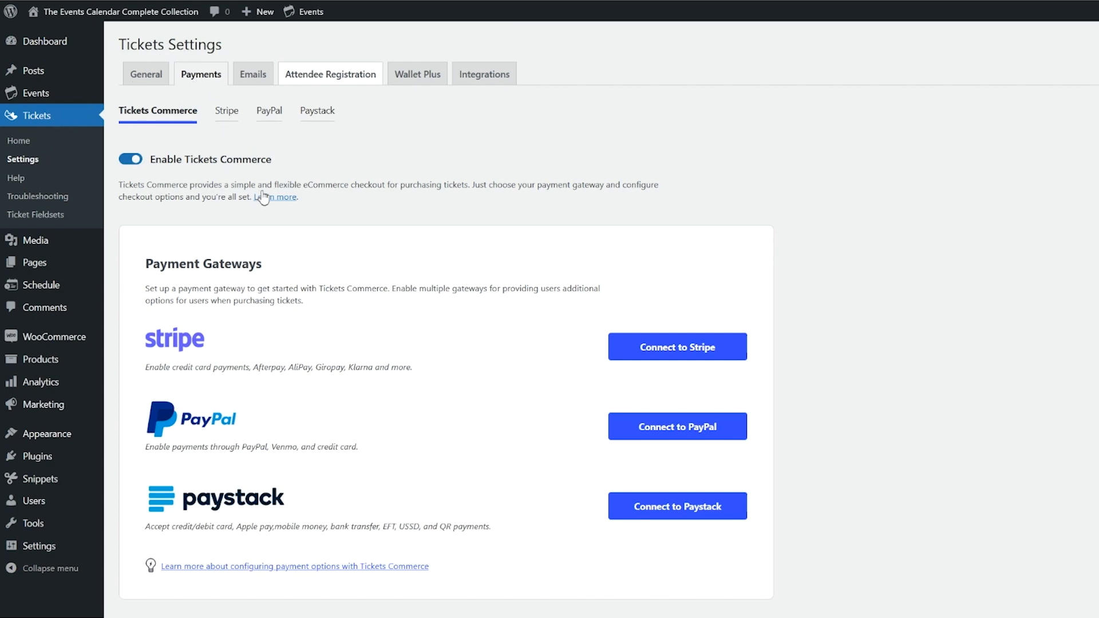
{"action": "scroll", "scroll_direction": "down", "scroll_amount": 3}
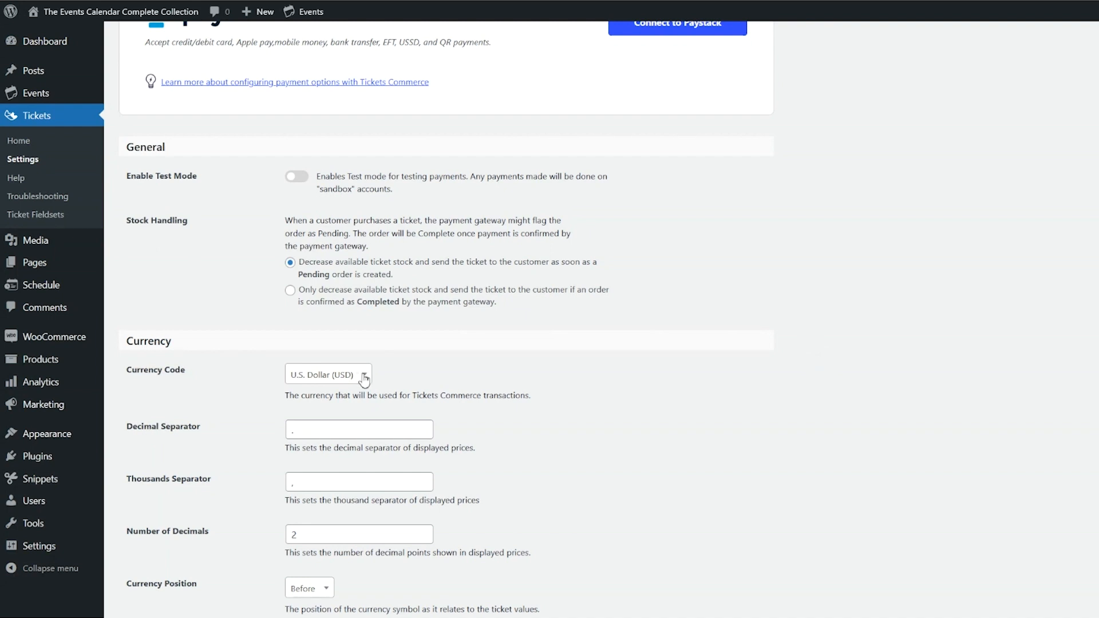
{"action": "left_click", "coordinate": [363, 374]}
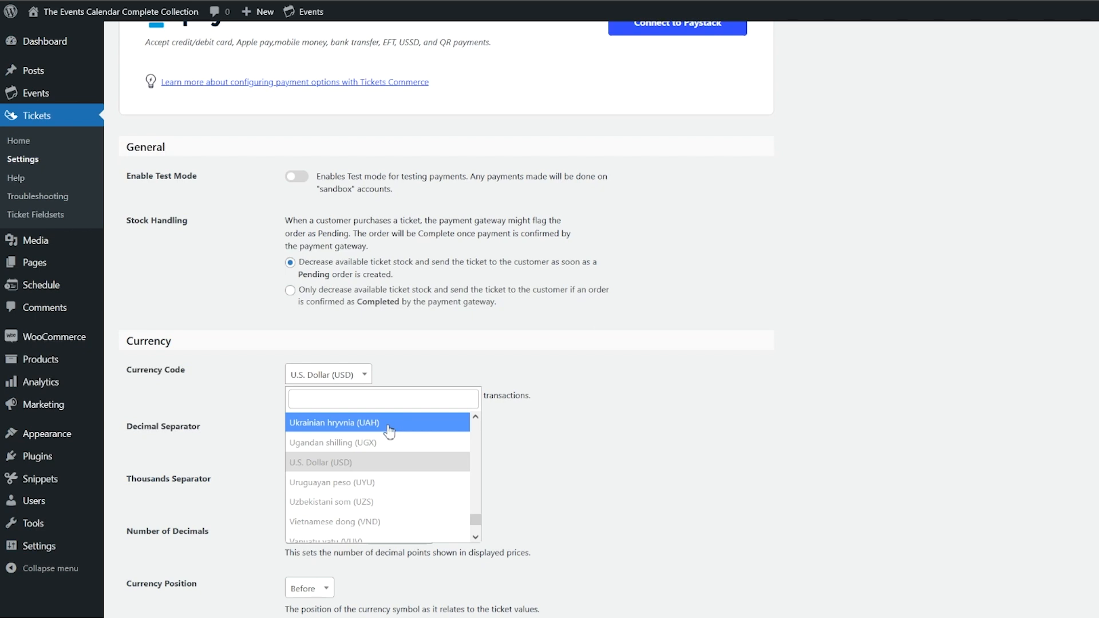
{"action": "left_click", "coordinate": [320, 462]}
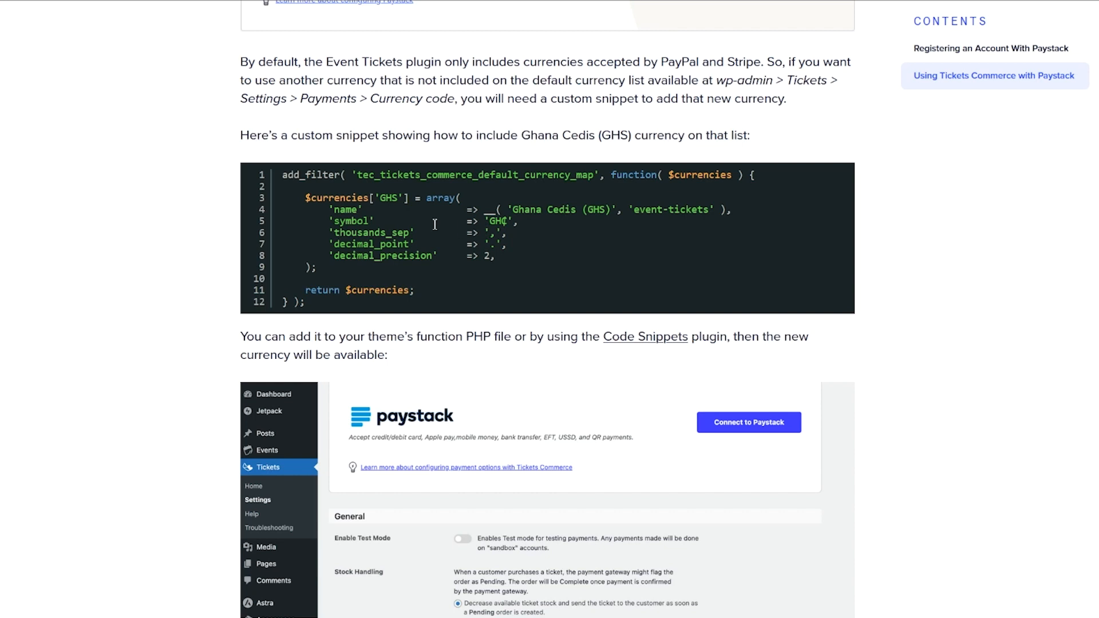
{"action": "mouse_move", "coordinate": [475, 272]}
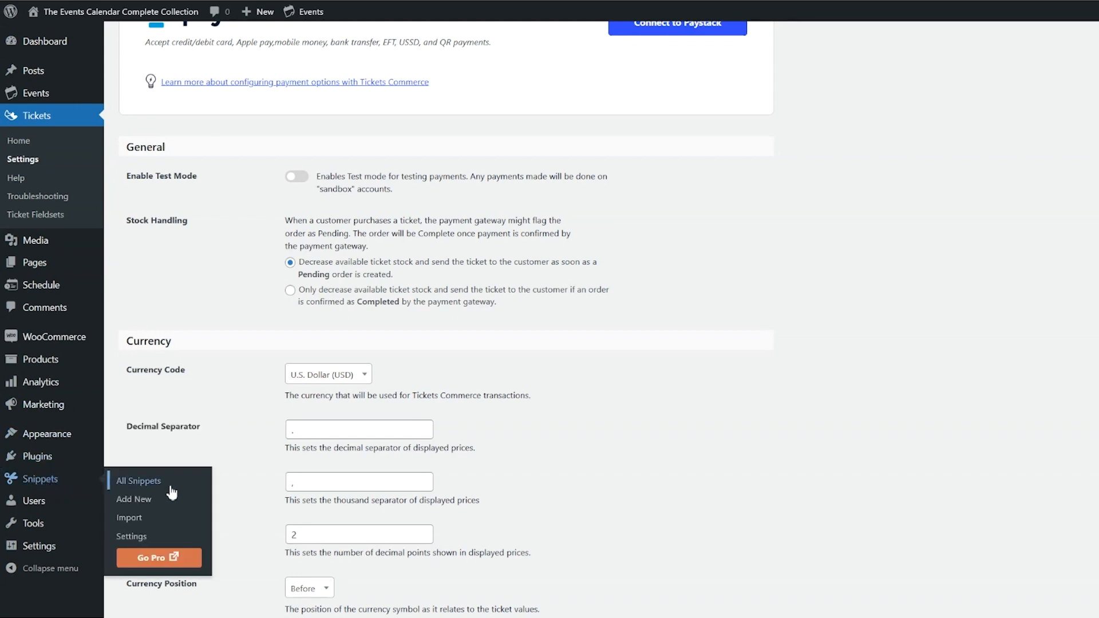
Step: Save the 'Include Ghana Cedis Currency' snippet, set to run everywhere
{"action": "left_click", "coordinate": [138, 481]}
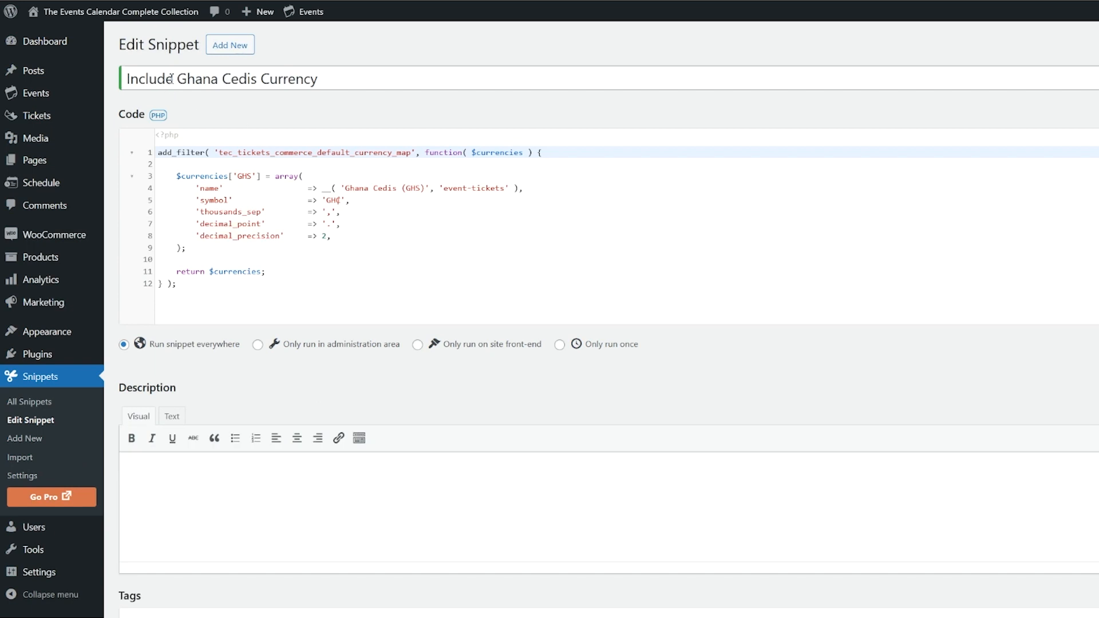
{"action": "mouse_move", "coordinate": [268, 72]}
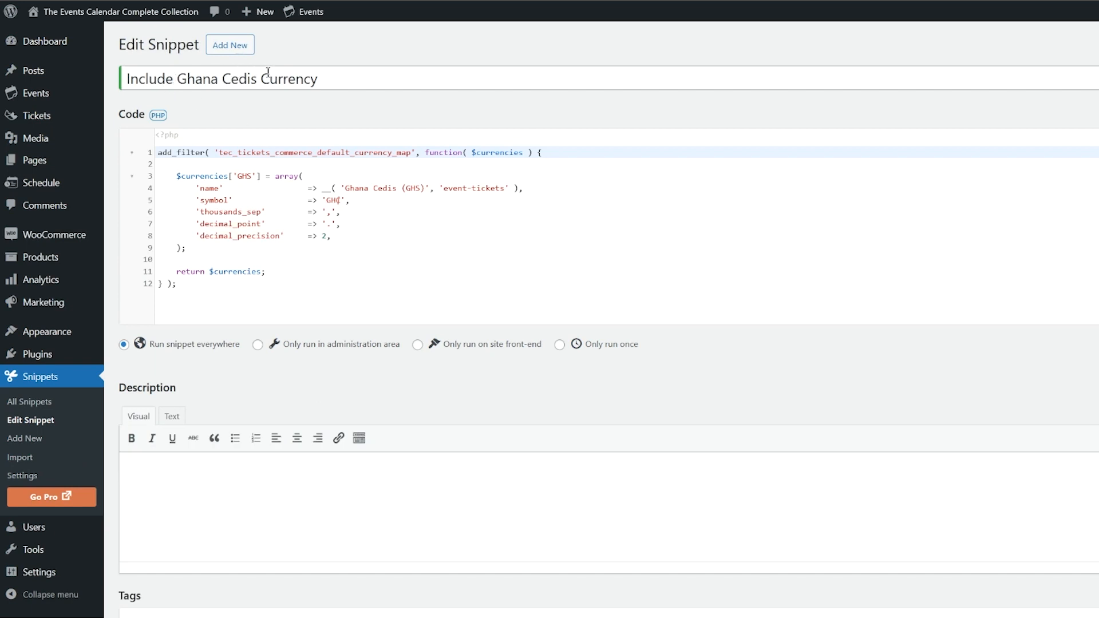
{"action": "mouse_move", "coordinate": [290, 223]}
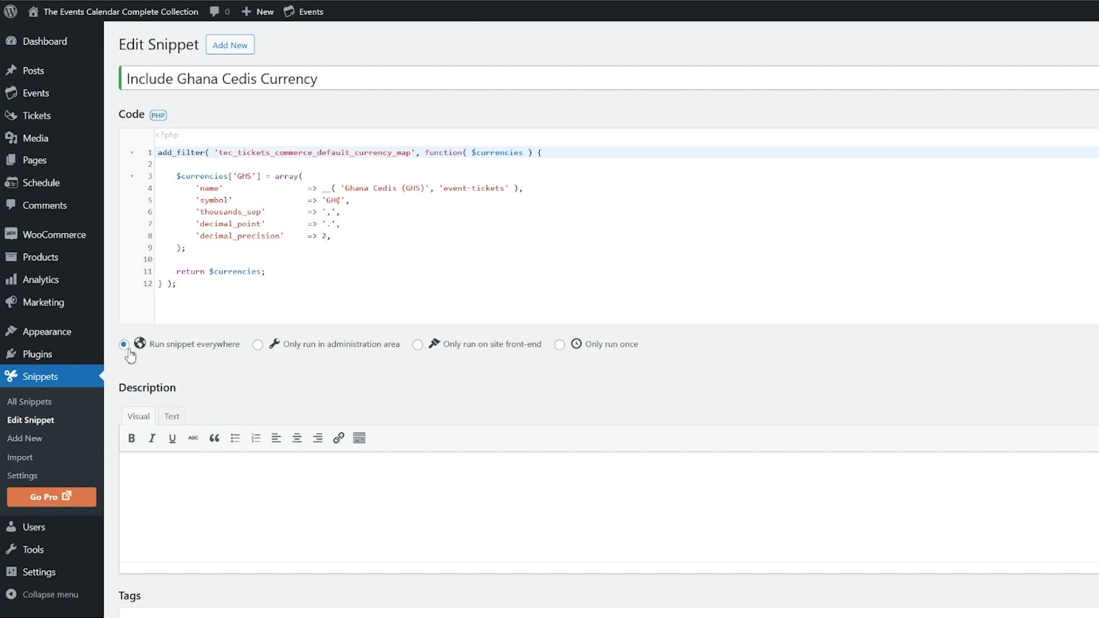
{"action": "scroll", "scroll_direction": "down", "scroll_amount": 3}
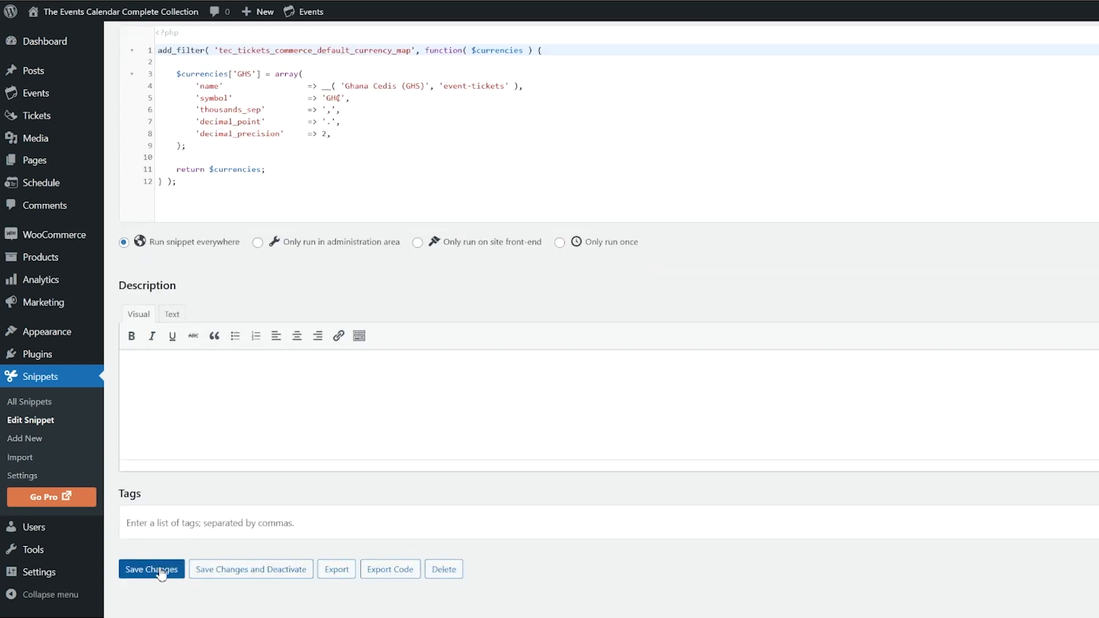
{"action": "left_click", "coordinate": [151, 568]}
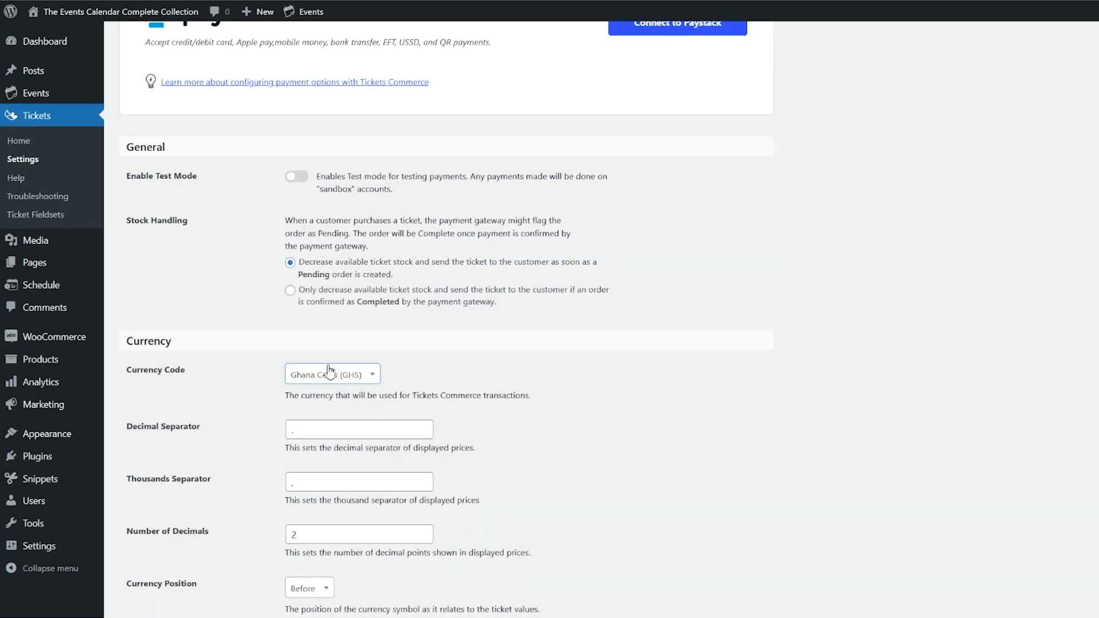
{"action": "mouse_move", "coordinate": [347, 374]}
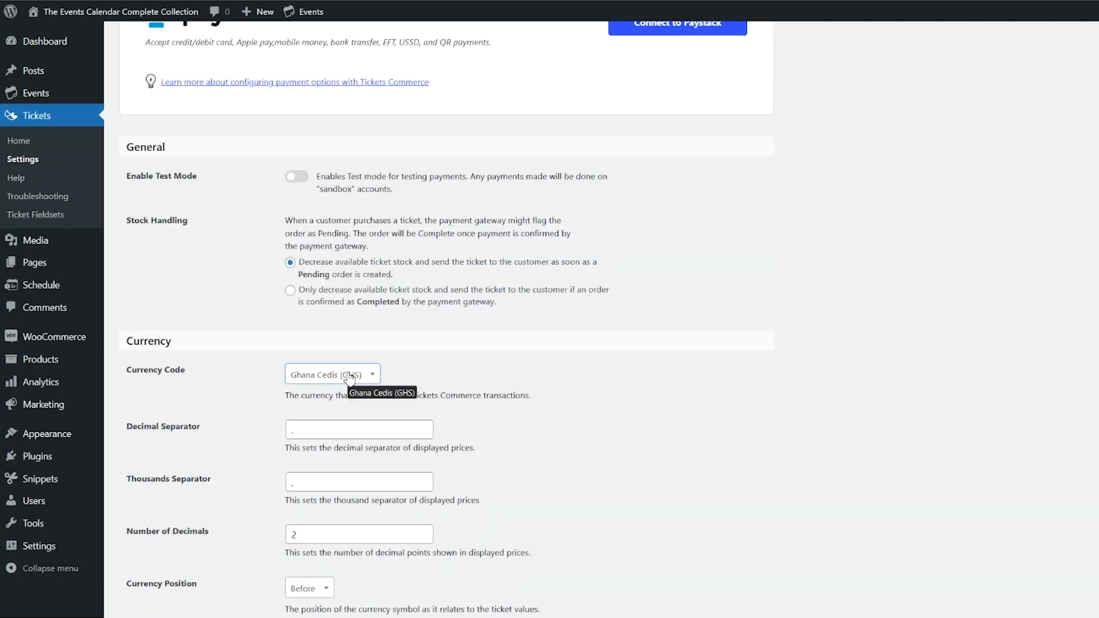
{"action": "mouse_move", "coordinate": [335, 384]}
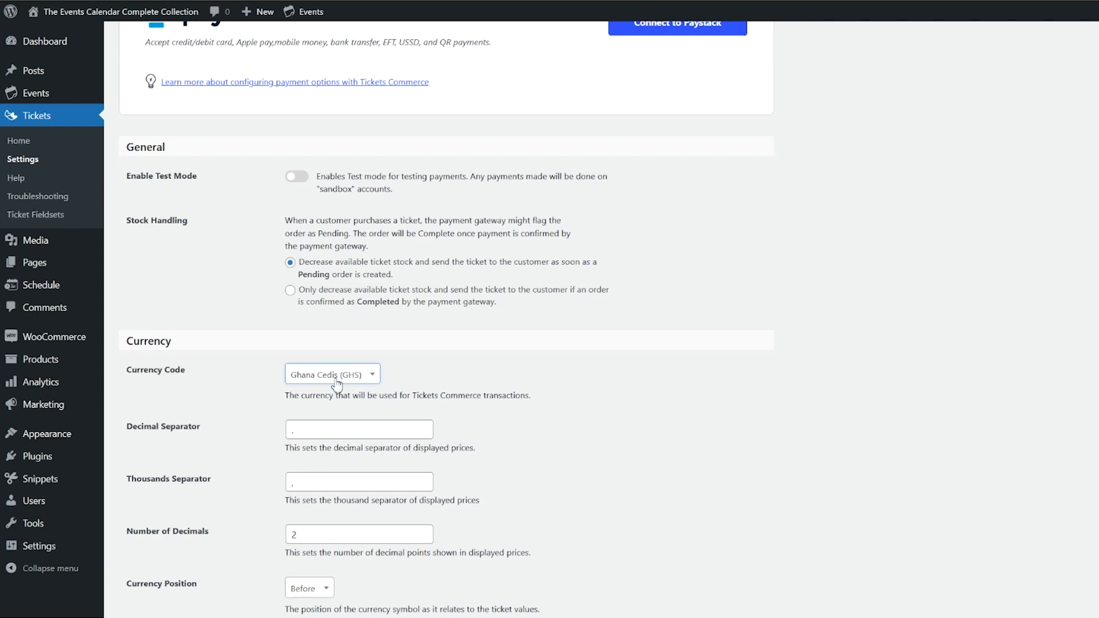
{"action": "mouse_move", "coordinate": [572, 380]}
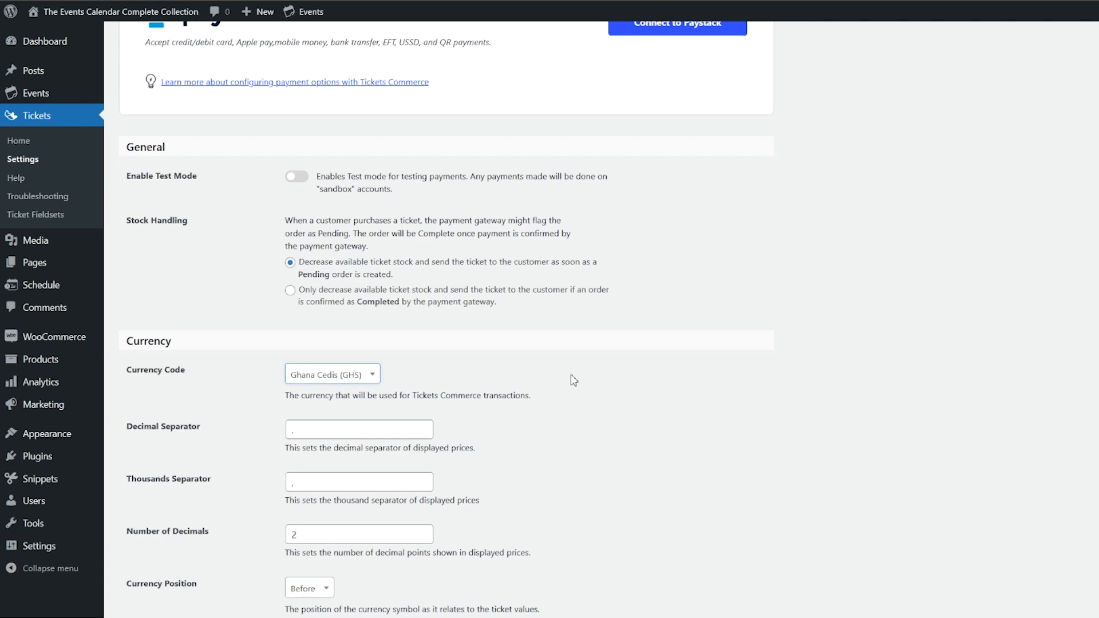
{"action": "mouse_move", "coordinate": [587, 365]}
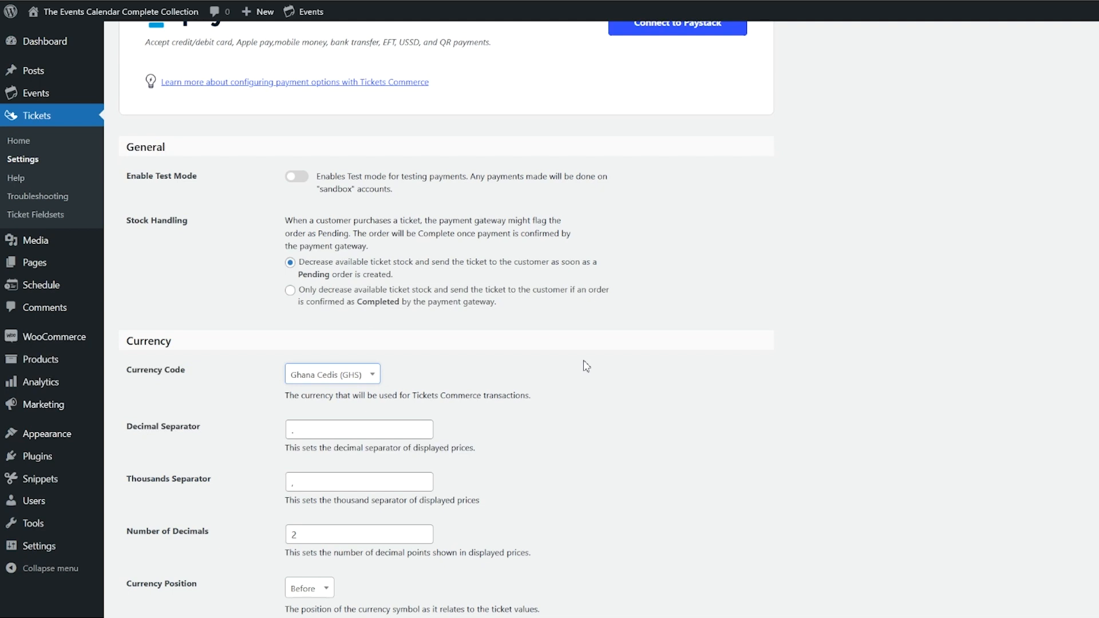